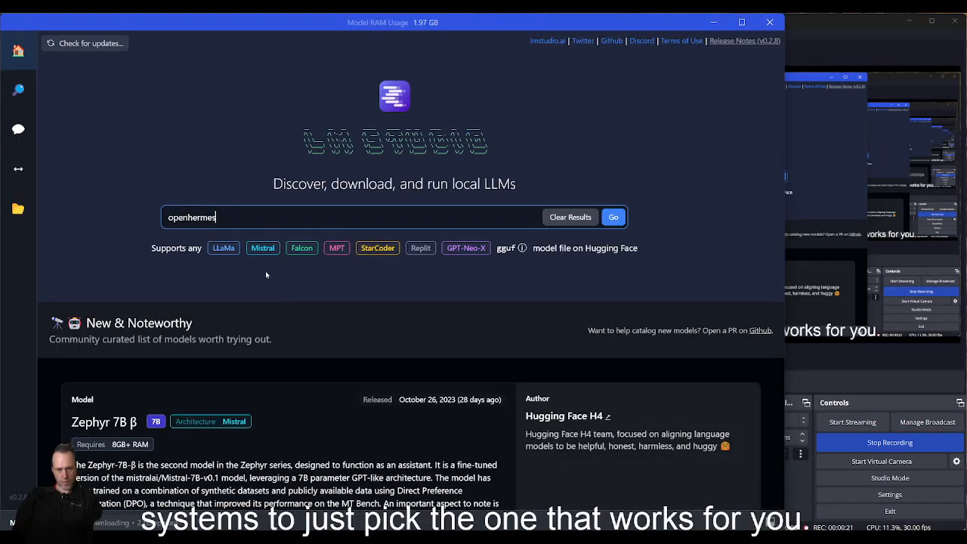
# Start LM Studio's local server on port 8234 with OpenHermes 2.5 Mistral 7B loaded
pyautogui.click(613, 217)
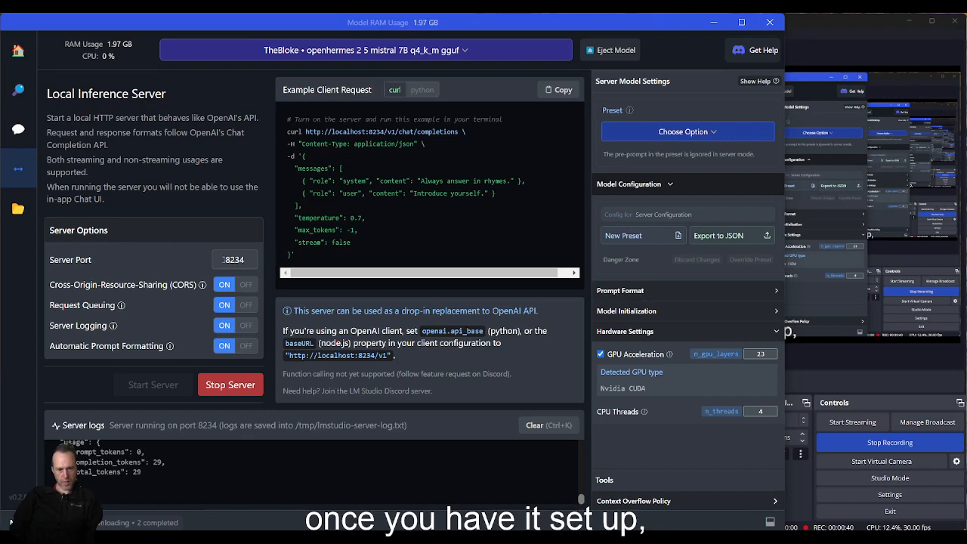
pyautogui.moveTo(121, 306)
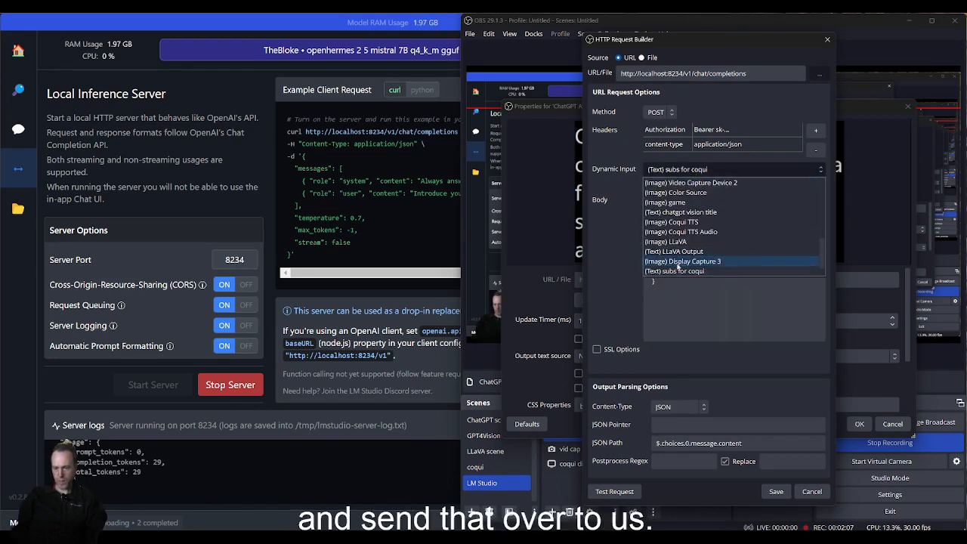
# Choose '(Text) subs for coqui' as dynamic input for the localhost:8234/v1/chat/completions request
pyautogui.click(673, 270)
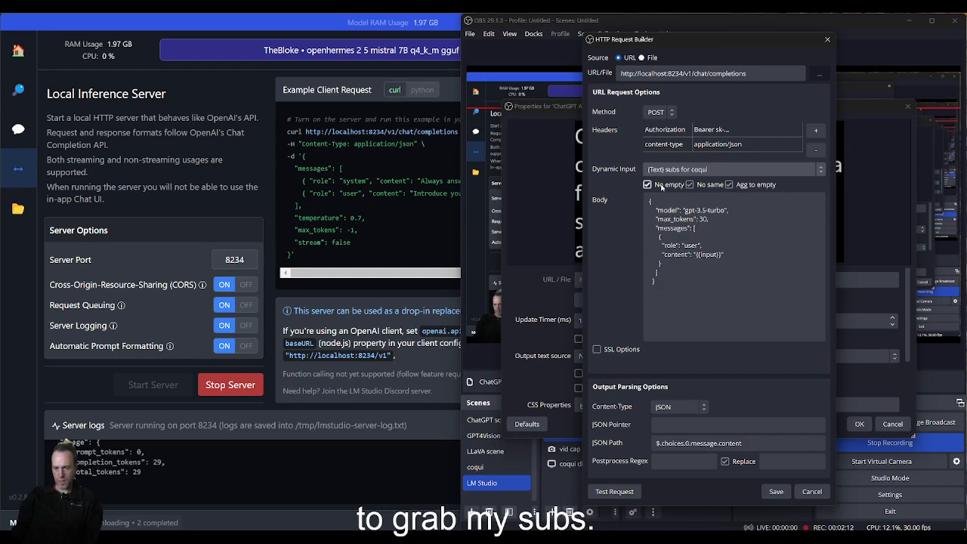
pyautogui.click(728, 184)
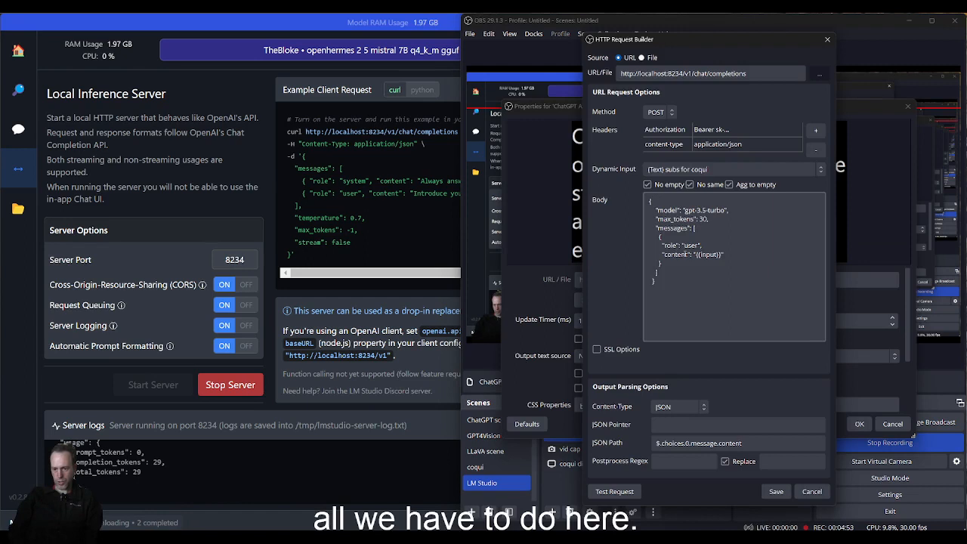
# Replace the 'translate to french' prompt in the Body with 'summarize the fo'
pyautogui.doubleClick(706, 255)
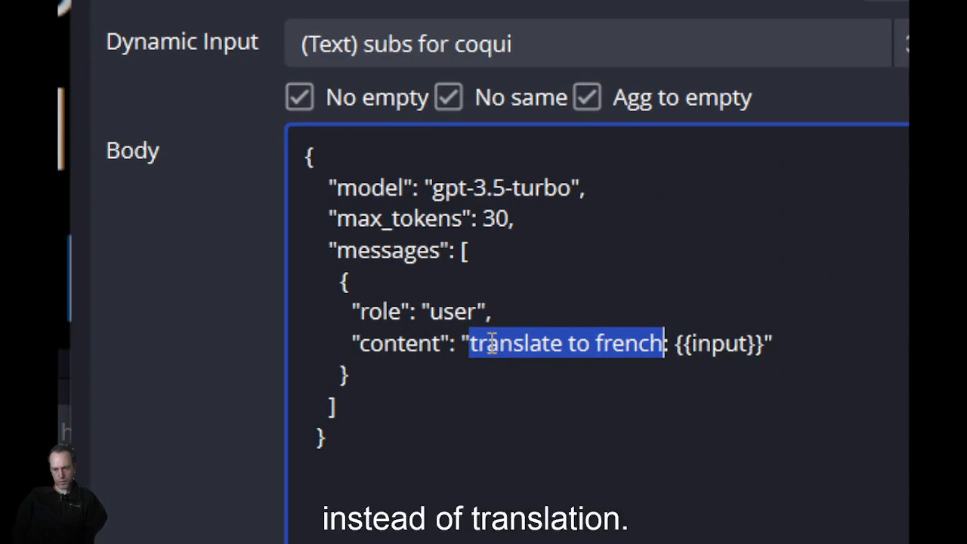
pyautogui.write('summarize the fo')
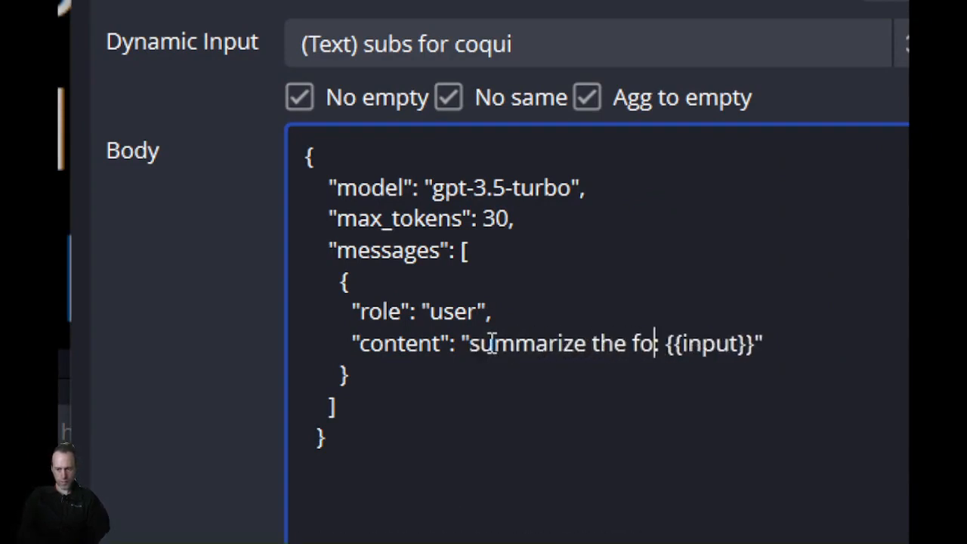